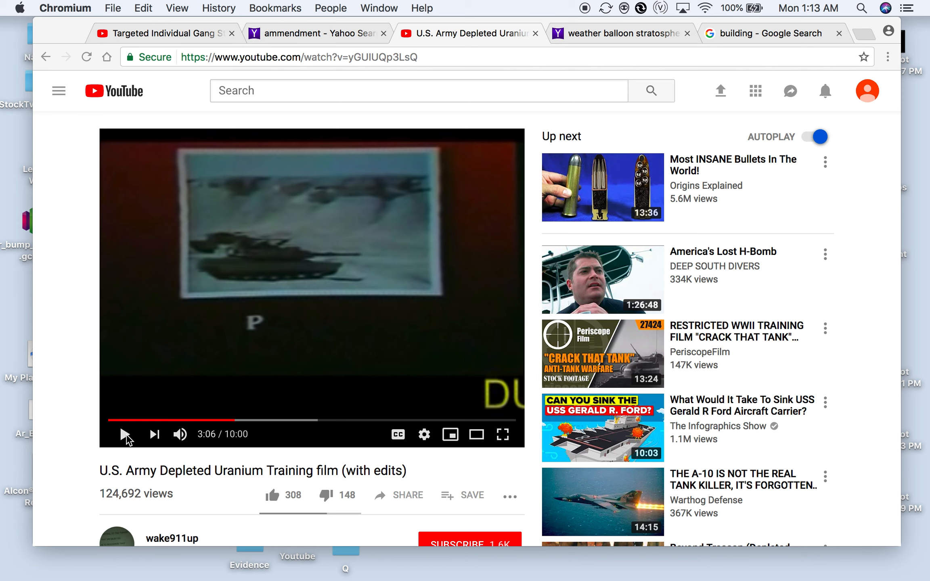
pyautogui.moveTo(356, 515)
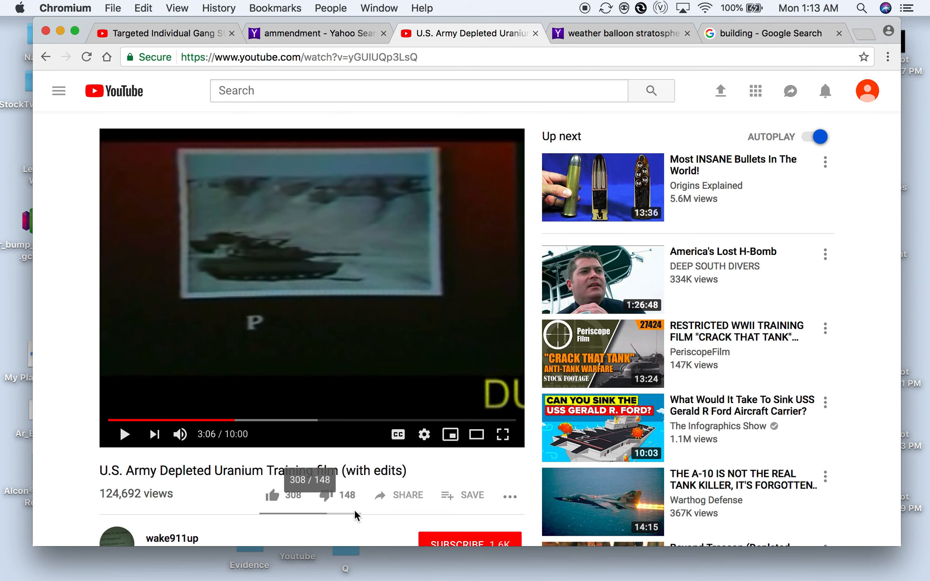
pyautogui.moveTo(819, 487)
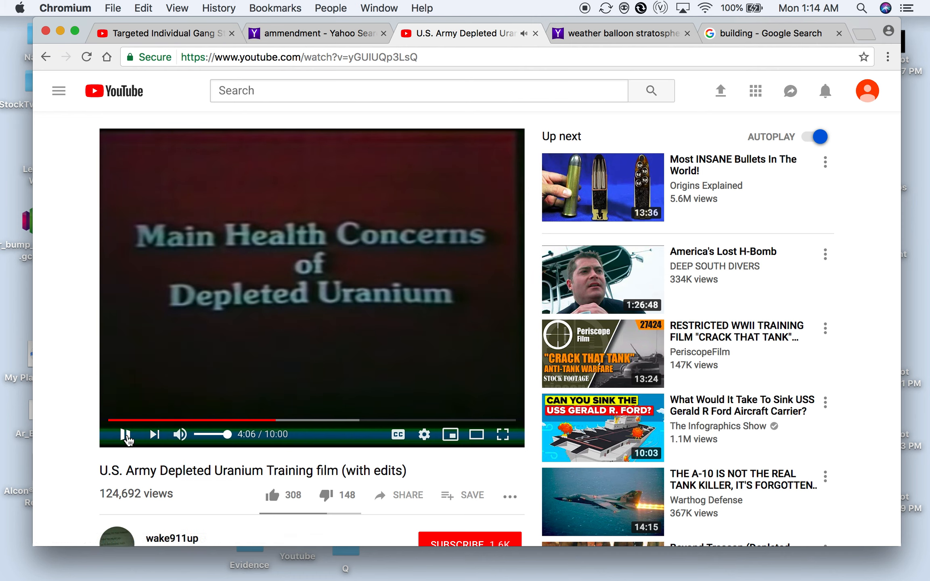
# Pause the depleted uranium training film at 4:06 on the Main Health Concerns title card.
pyautogui.click(125, 434)
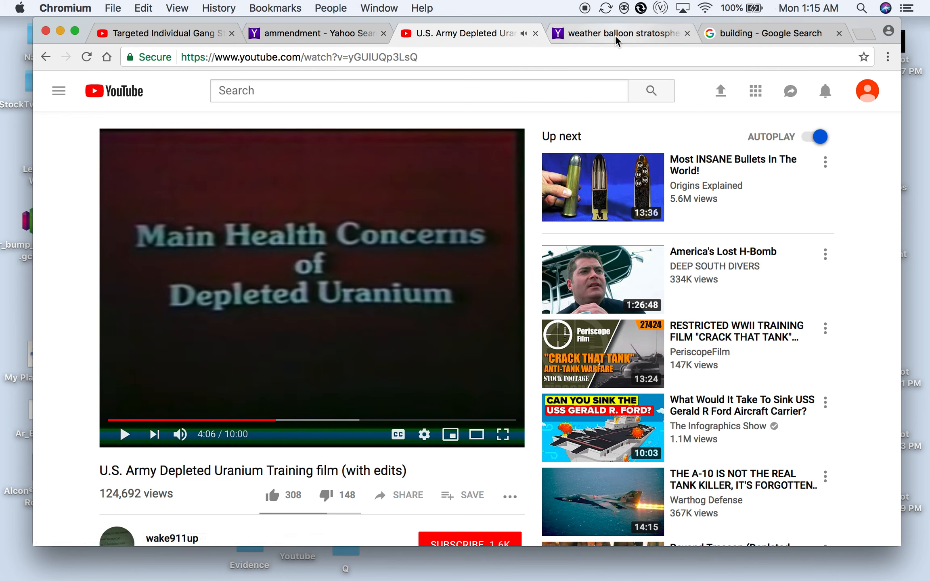
pyautogui.moveTo(617, 33)
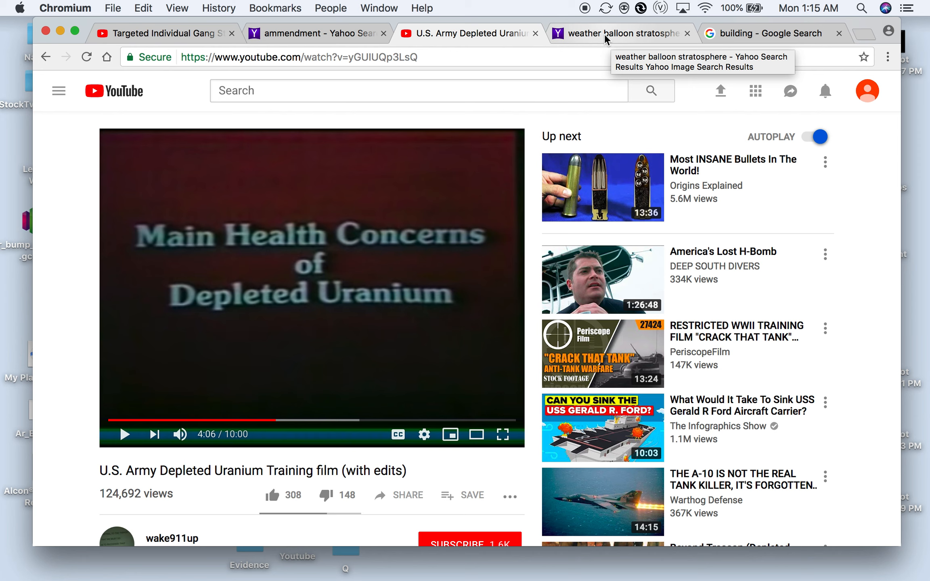
pyautogui.moveTo(606, 33)
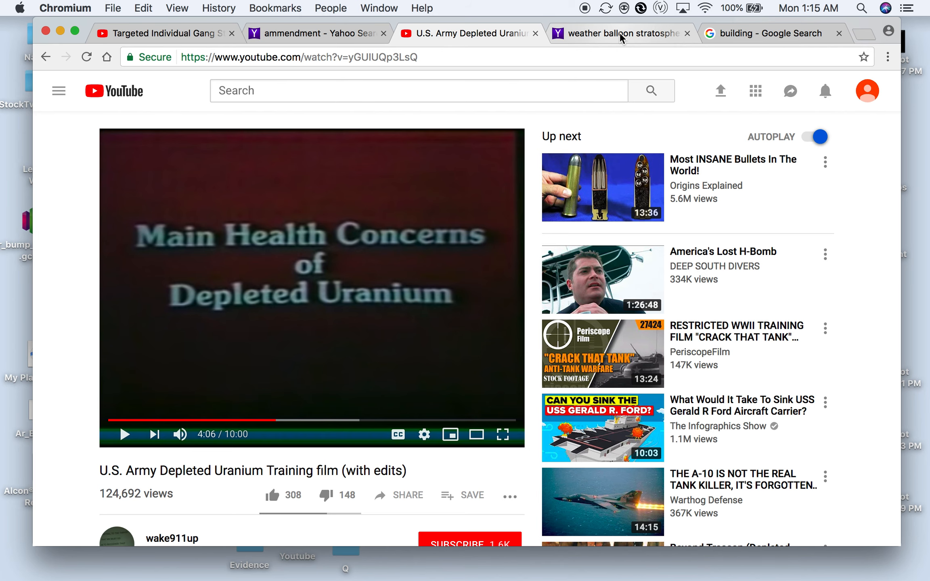
# View the enlarged stratosphere weather balloon photo on Yahoo, then move to the Google 'building' image search.
pyautogui.click(618, 33)
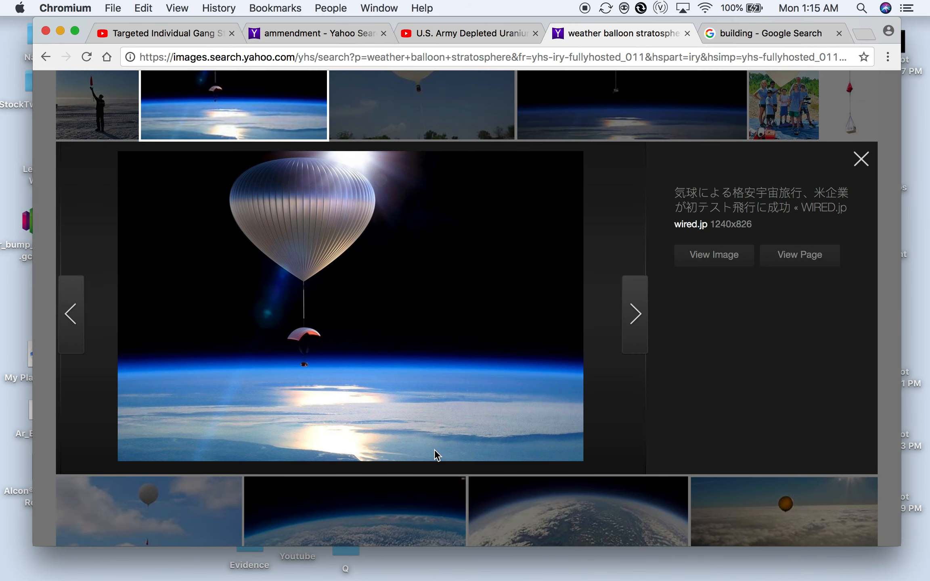
pyautogui.moveTo(317, 249)
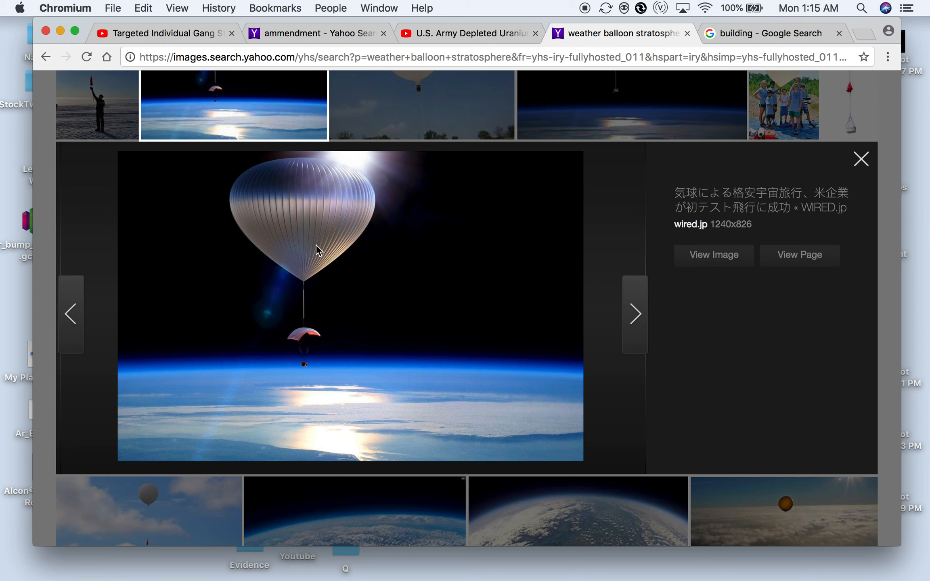
pyautogui.moveTo(303, 410)
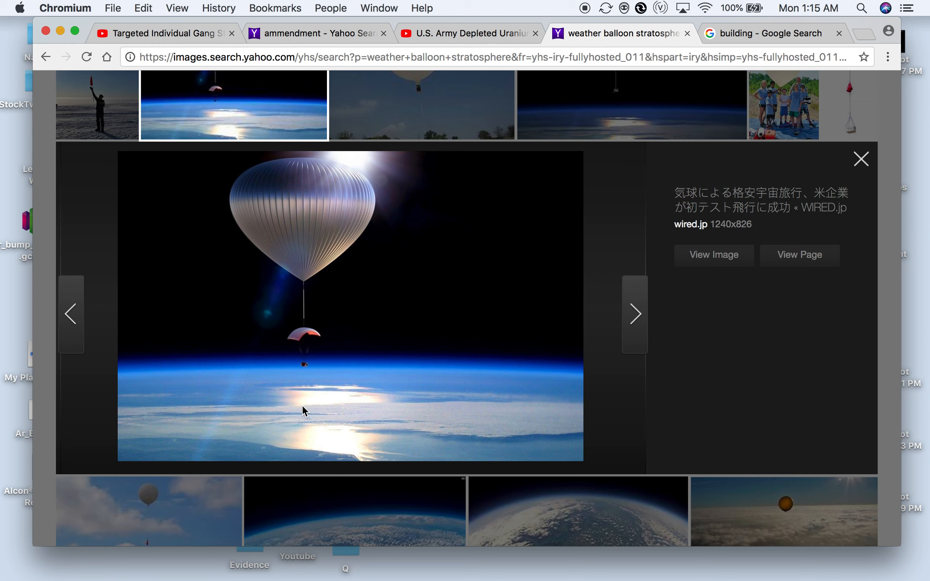
pyautogui.moveTo(337, 294)
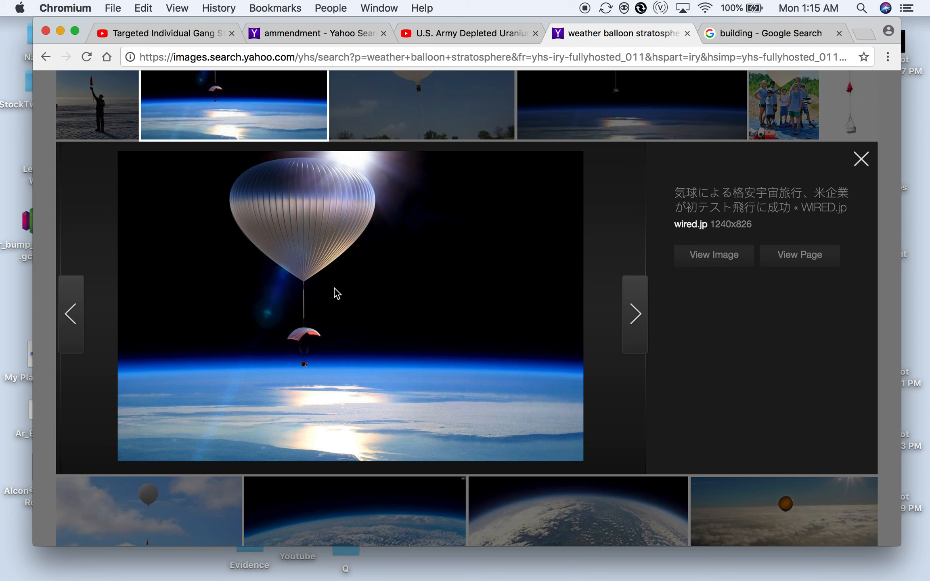
pyautogui.moveTo(326, 365)
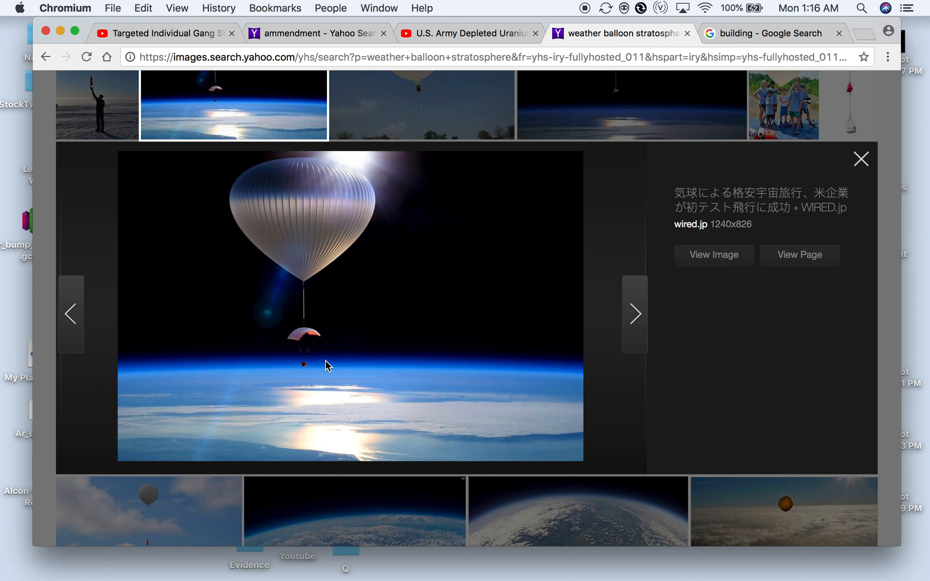
pyautogui.moveTo(301, 262)
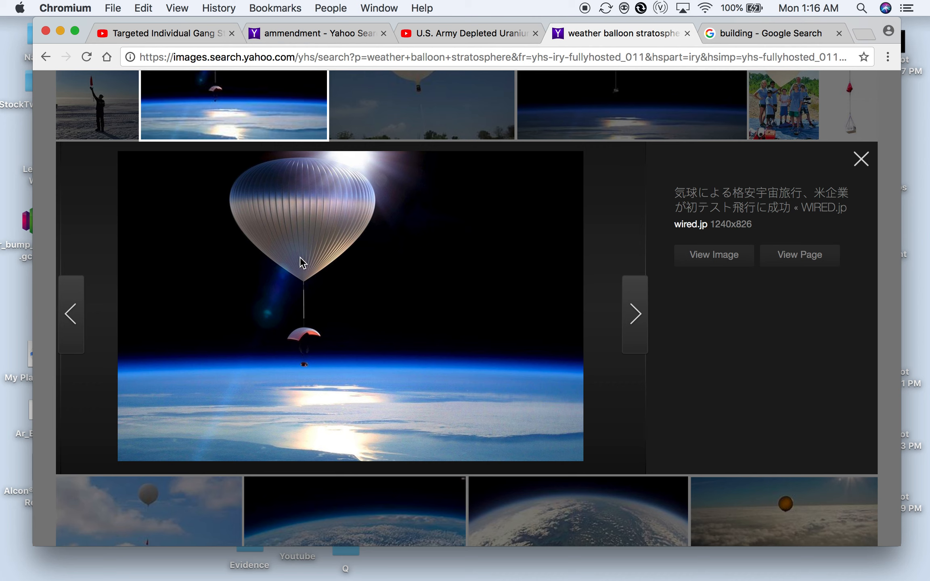
pyautogui.moveTo(513, 245)
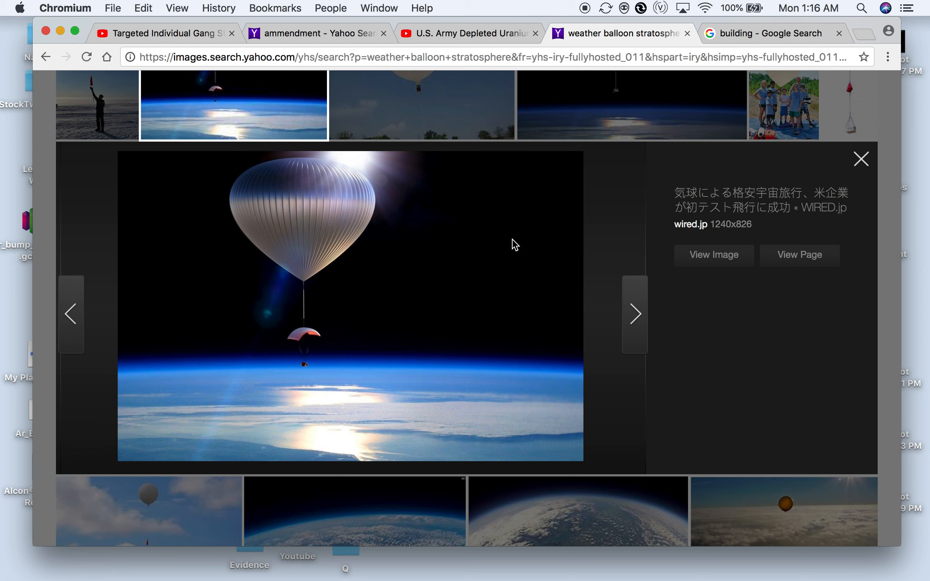
pyautogui.moveTo(330, 377)
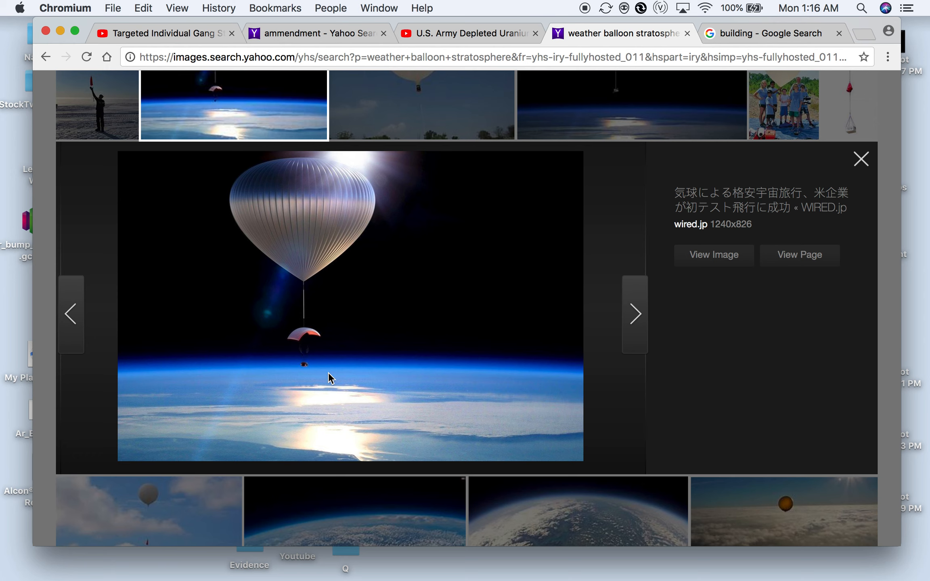
pyautogui.moveTo(620, 233)
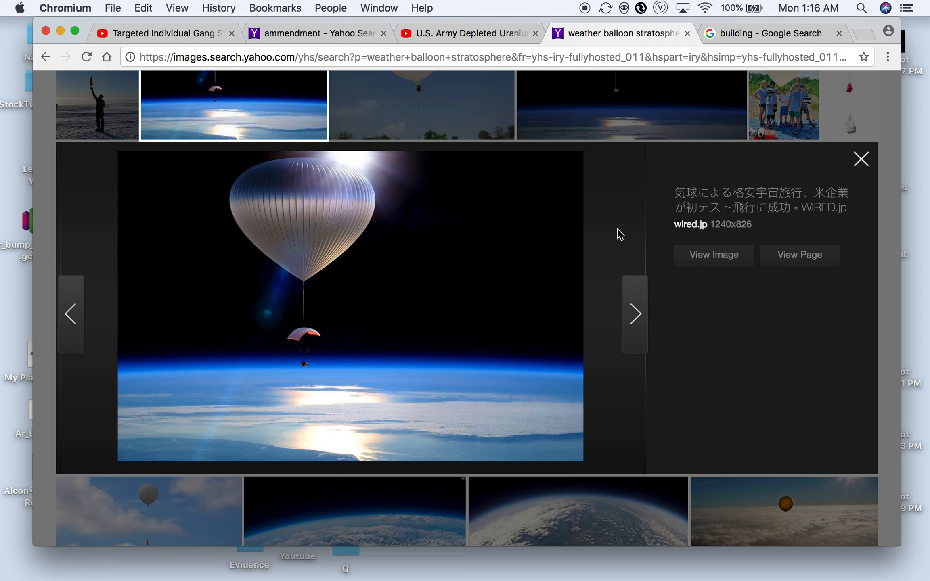
pyautogui.moveTo(504, 270)
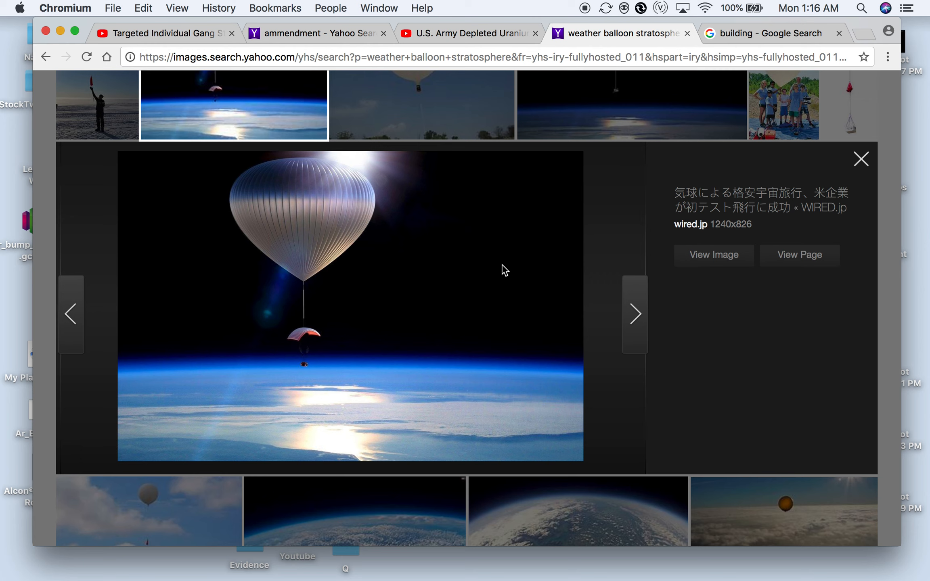
pyautogui.moveTo(302, 370)
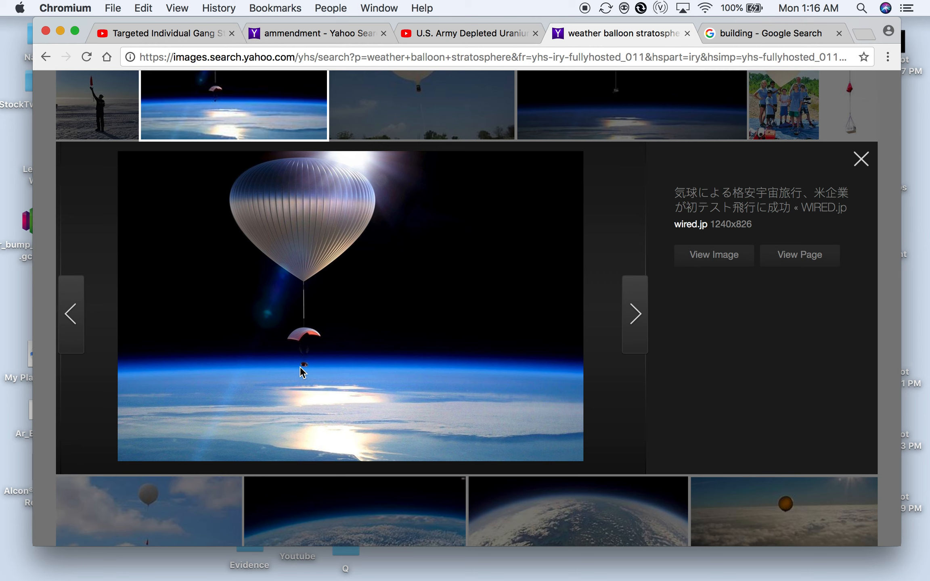
pyautogui.moveTo(310, 374)
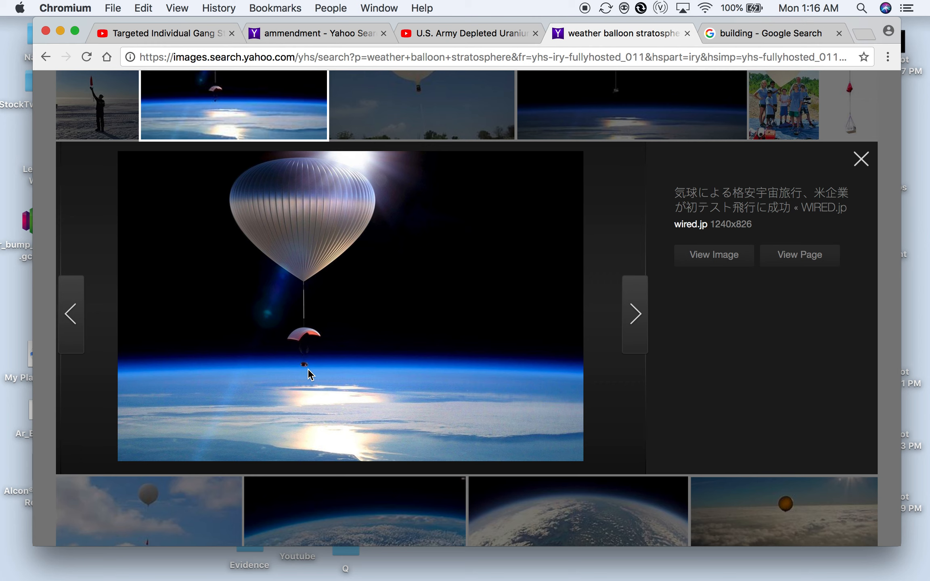
pyautogui.moveTo(305, 370)
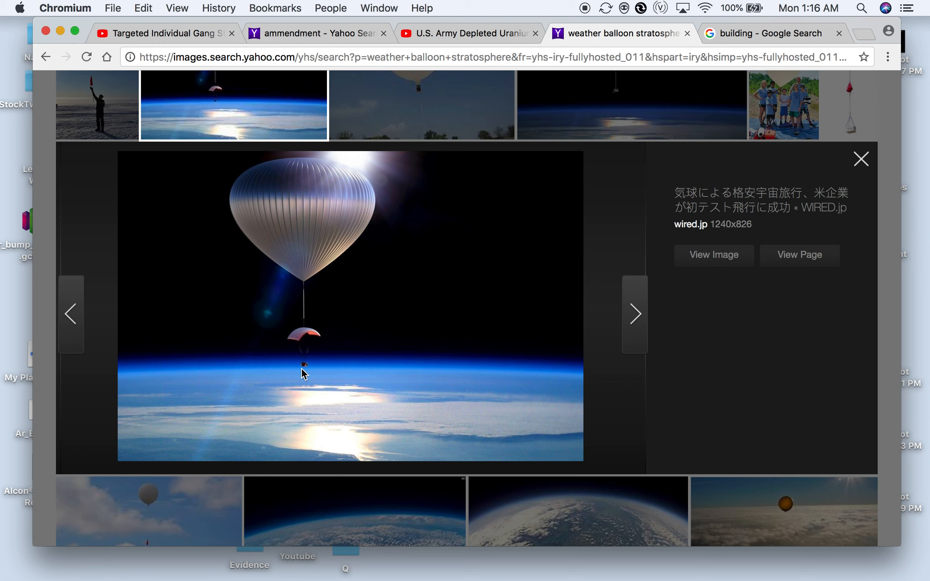
pyautogui.moveTo(308, 377)
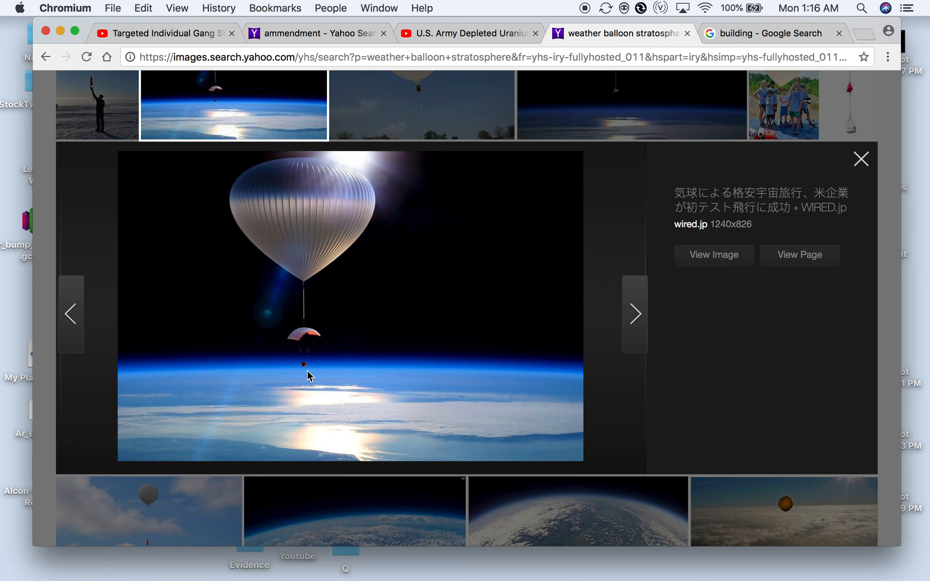
pyautogui.moveTo(308, 406)
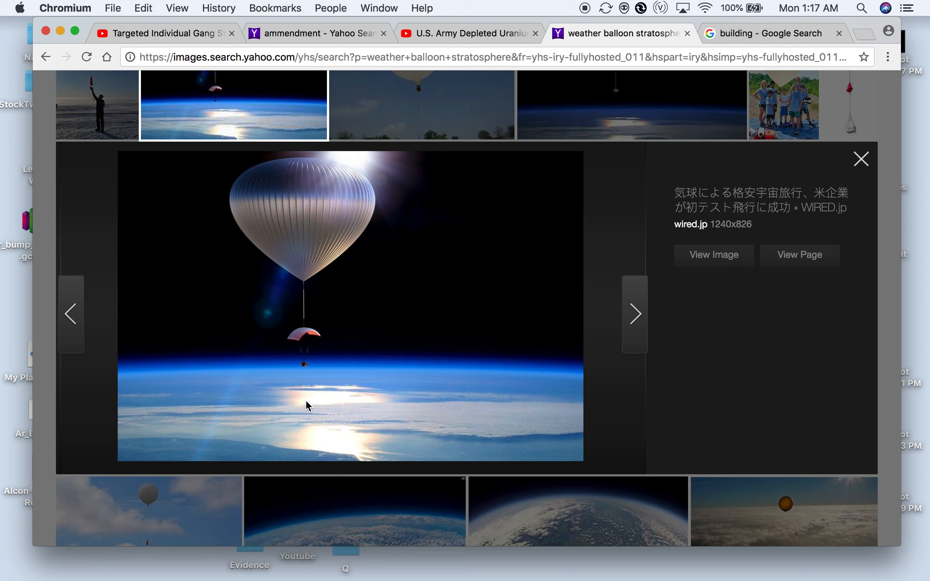
pyautogui.moveTo(335, 277)
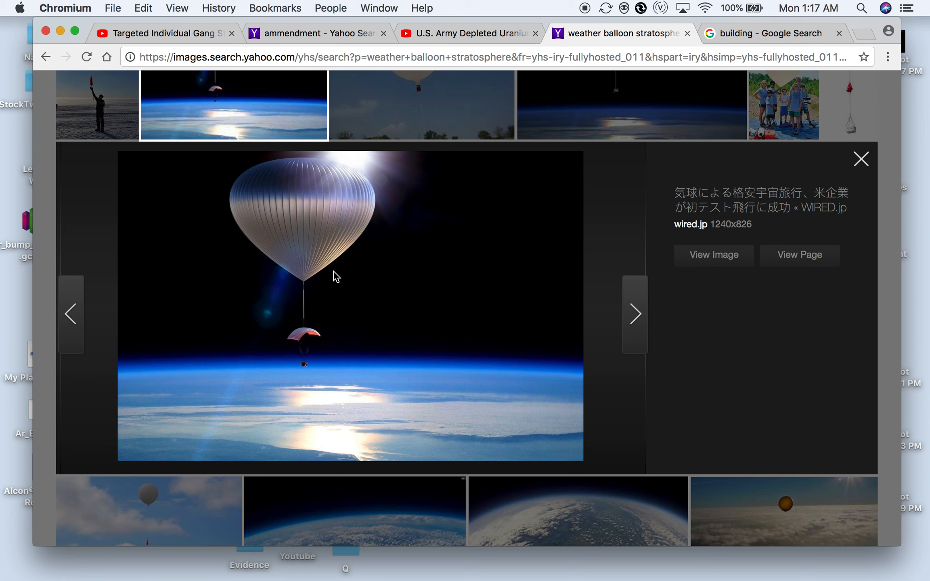
pyautogui.moveTo(333, 232)
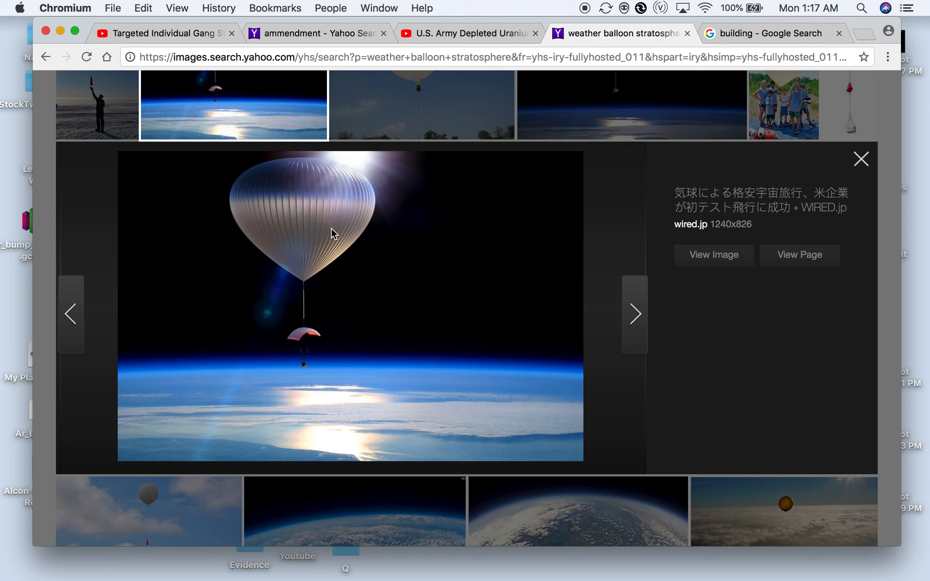
pyautogui.moveTo(340, 305)
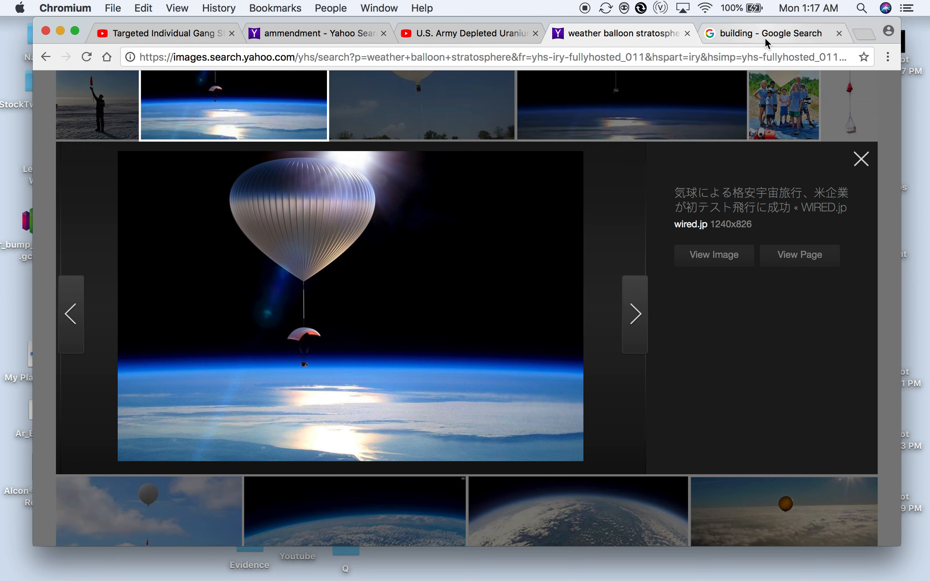
pyautogui.moveTo(767, 33)
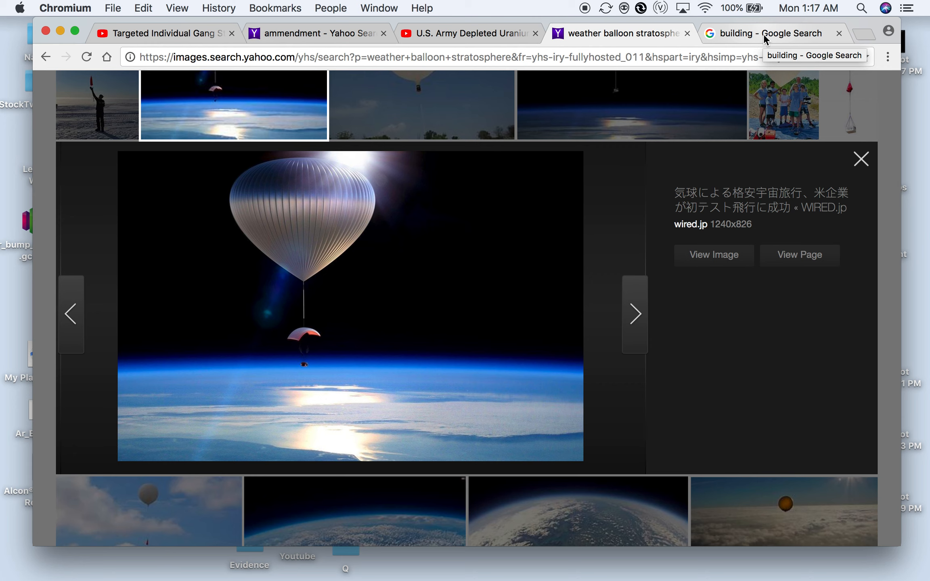
pyautogui.moveTo(770, 38)
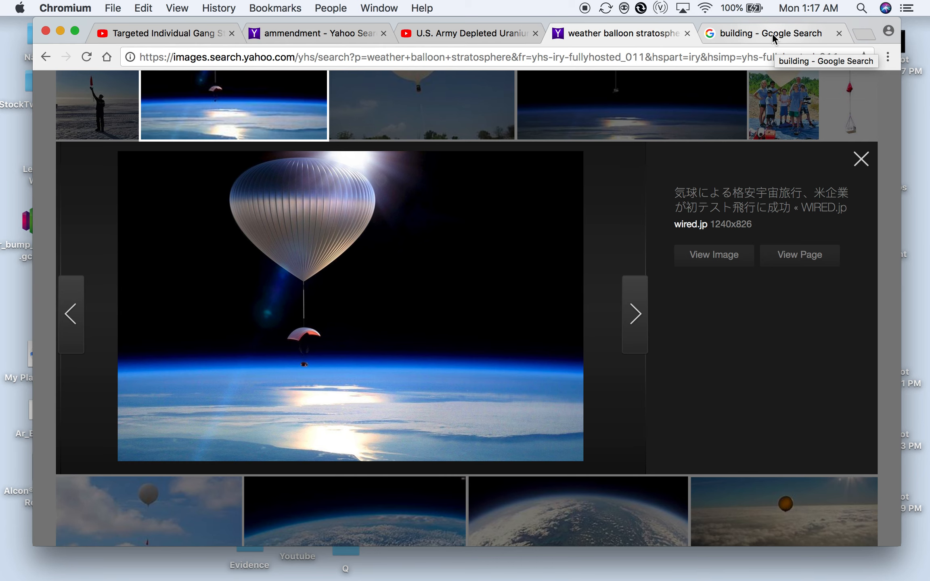
pyautogui.click(771, 34)
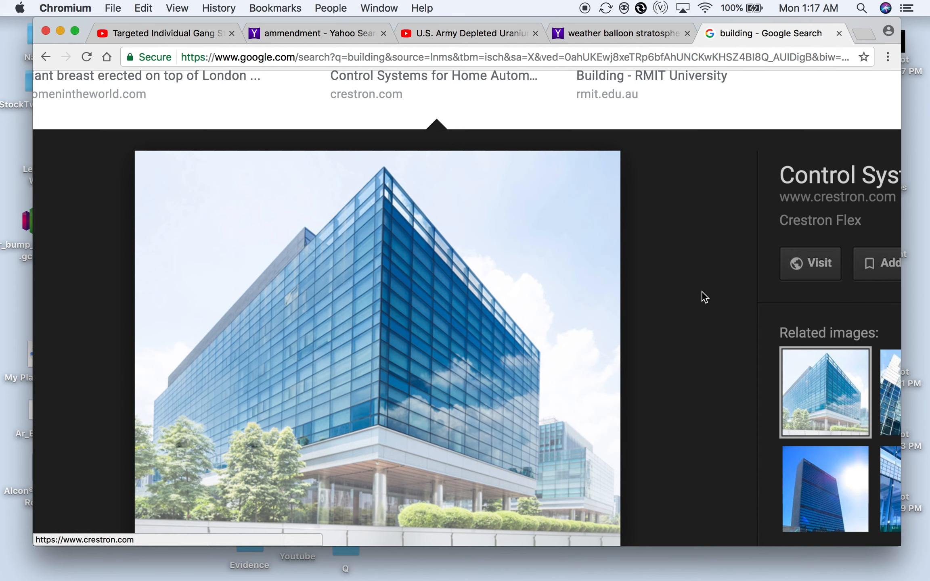
pyautogui.moveTo(377, 348)
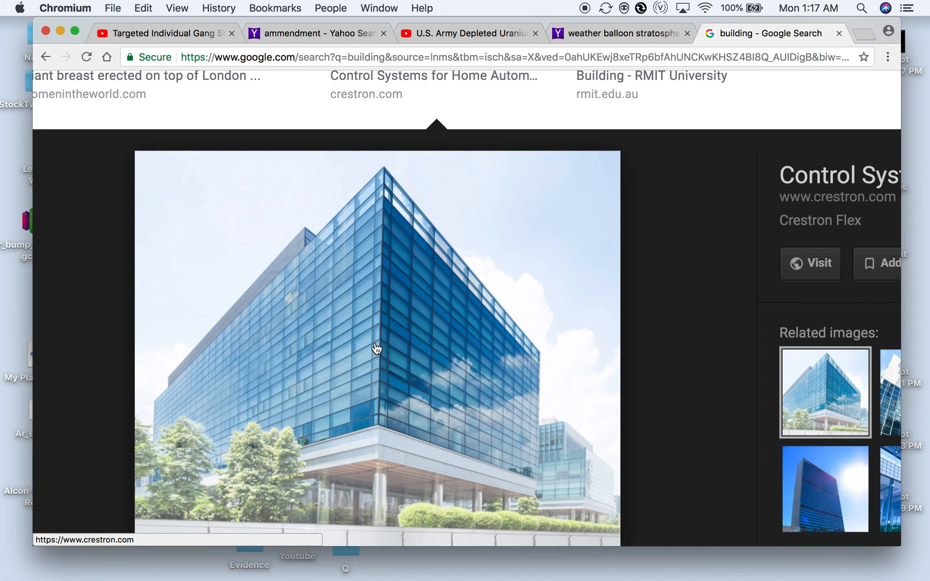
pyautogui.moveTo(313, 511)
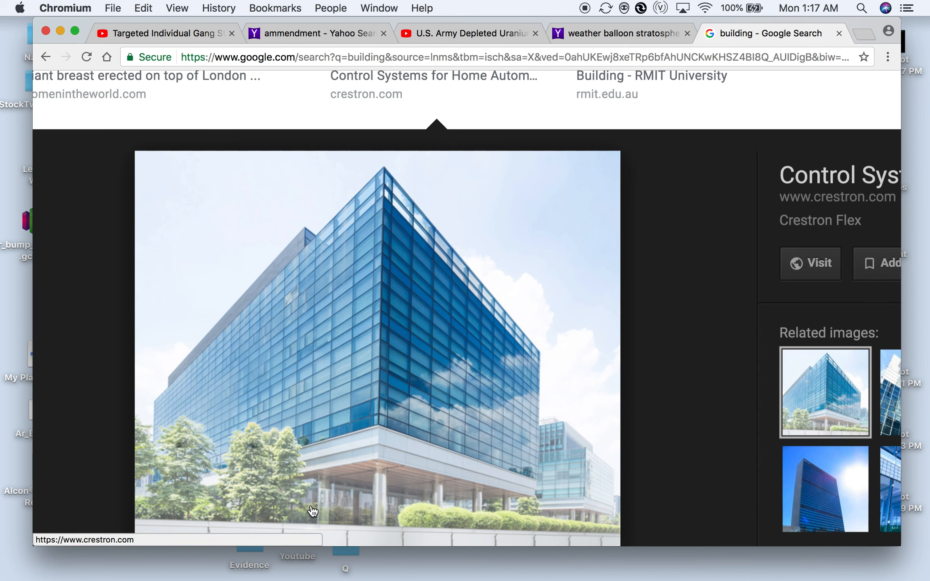
pyautogui.moveTo(291, 516)
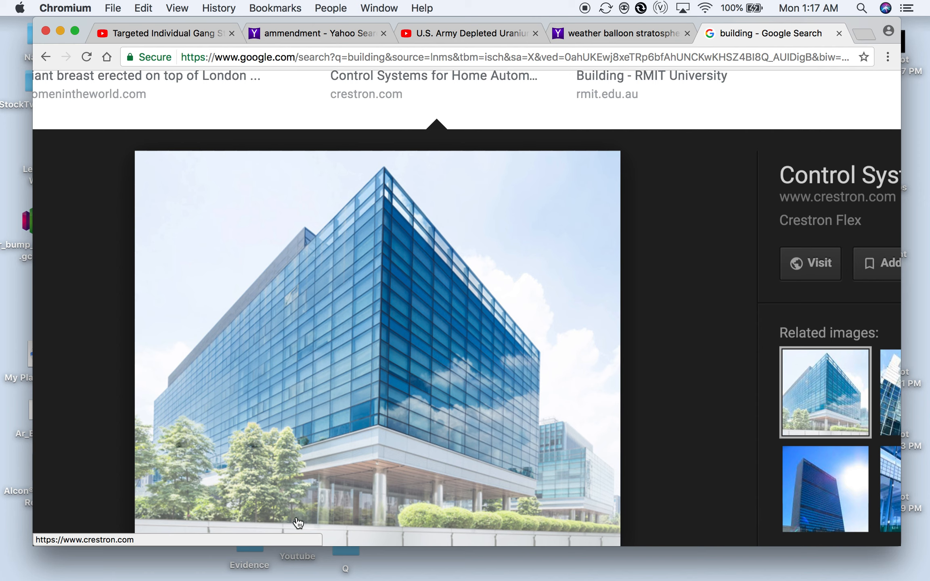
pyautogui.moveTo(344, 457)
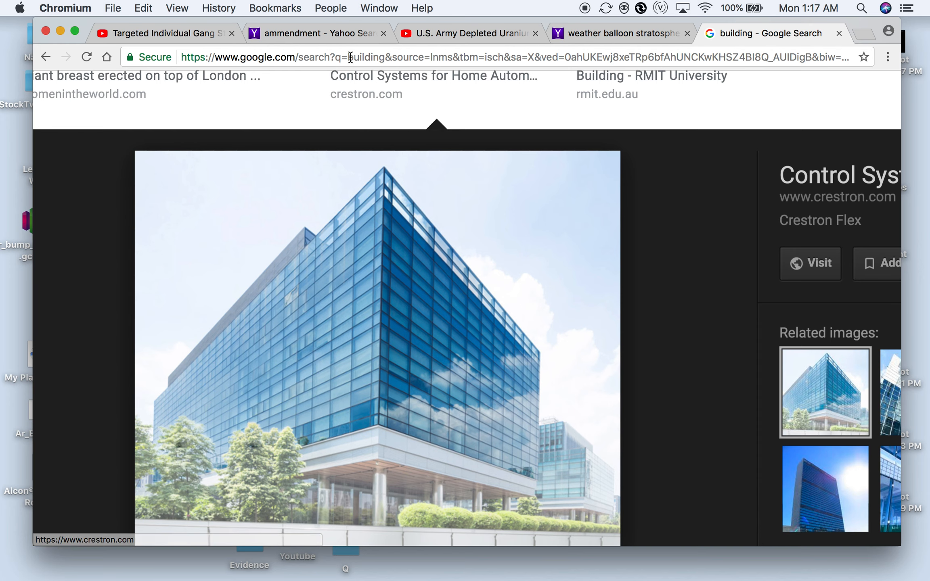
pyautogui.moveTo(354, 99)
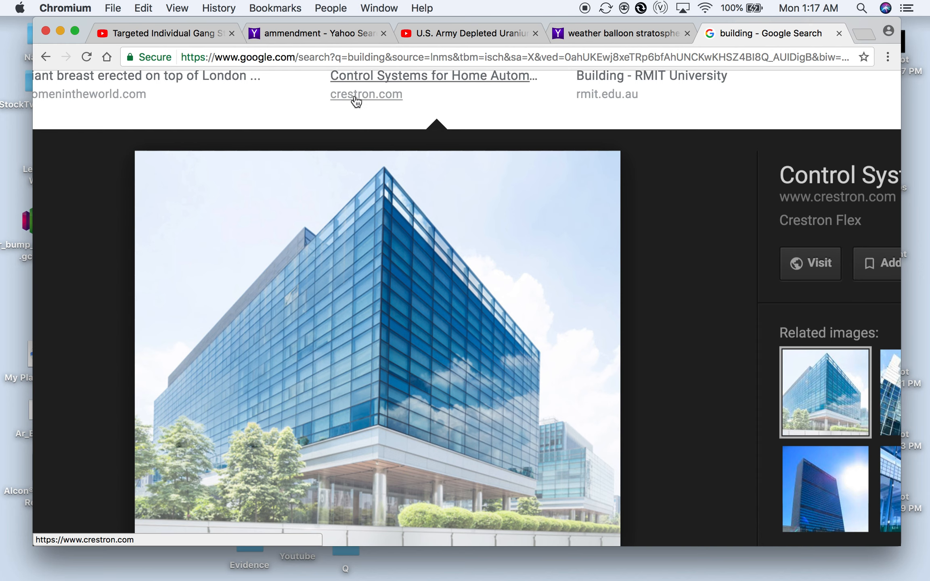
pyautogui.moveTo(356, 146)
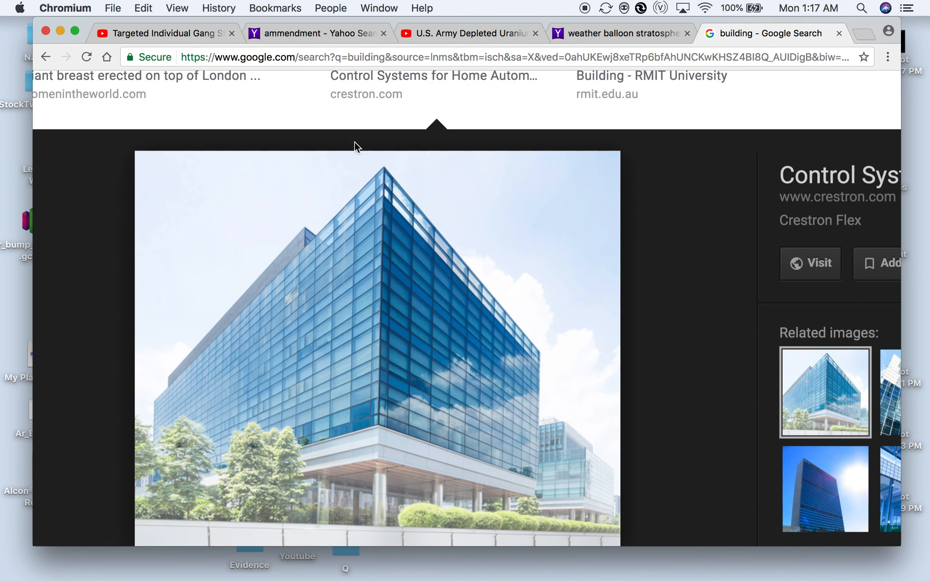
pyautogui.moveTo(350, 264)
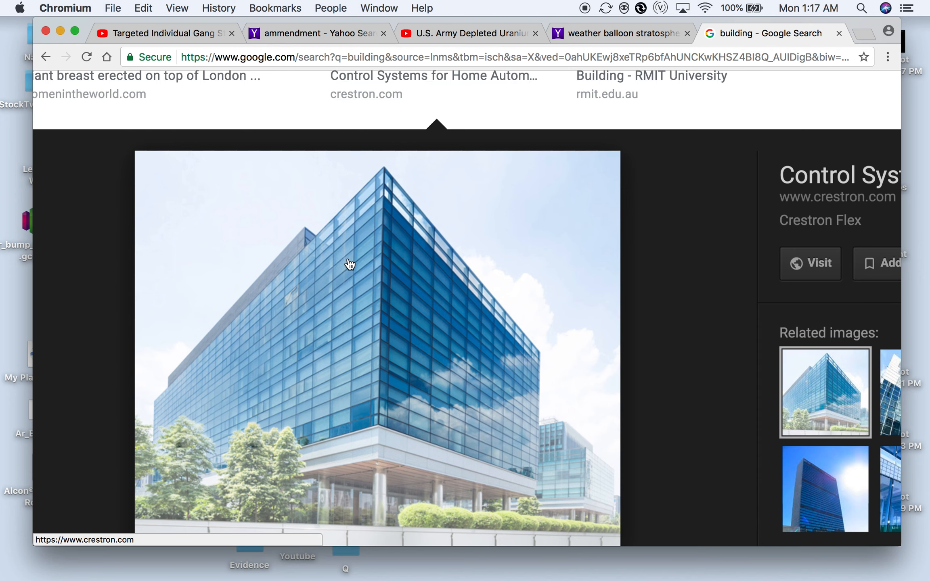
pyautogui.moveTo(342, 405)
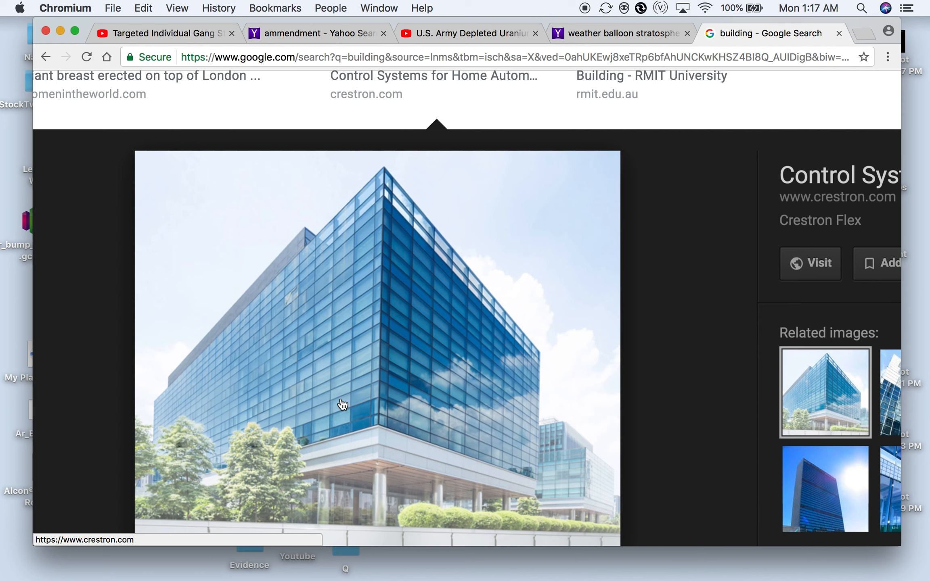
pyautogui.moveTo(339, 531)
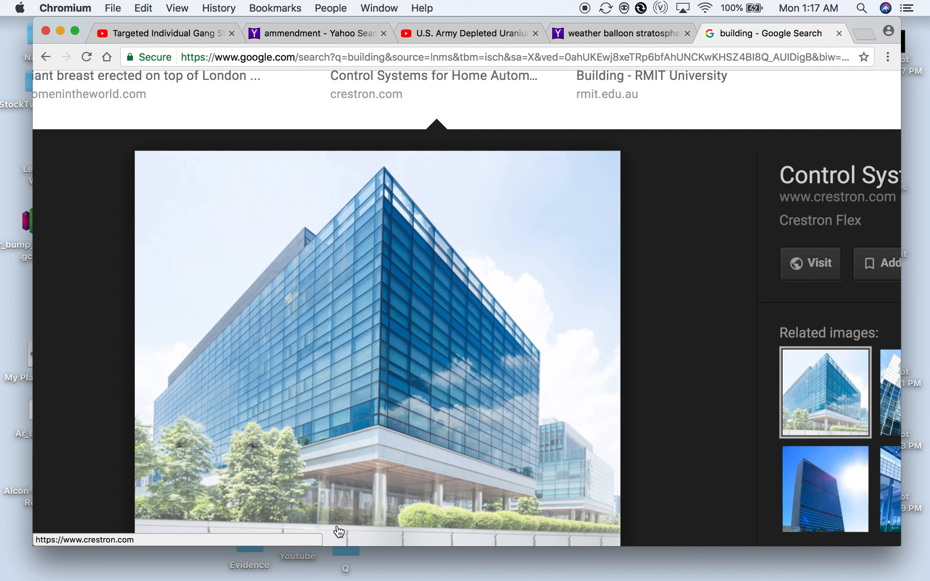
pyautogui.moveTo(402, 439)
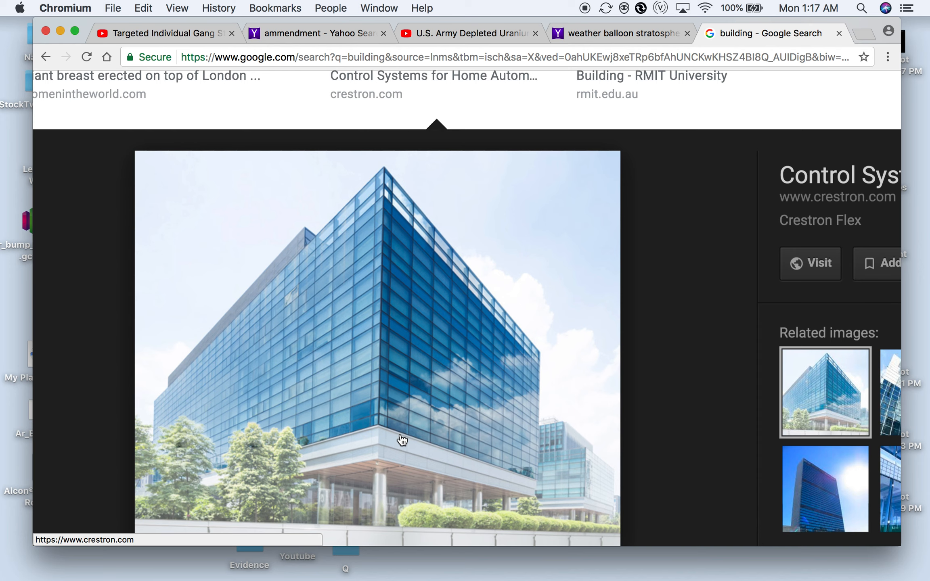
pyautogui.moveTo(345, 200)
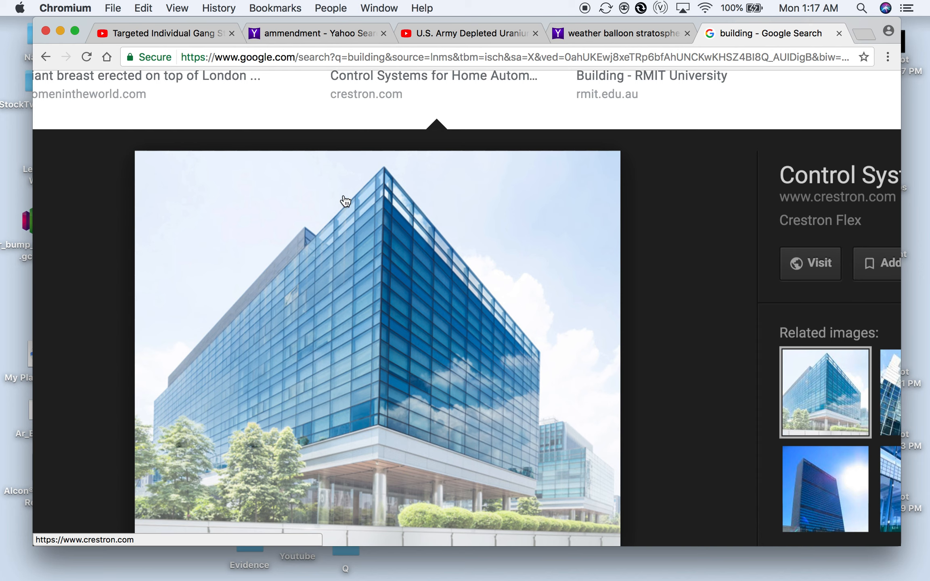
pyautogui.moveTo(349, 319)
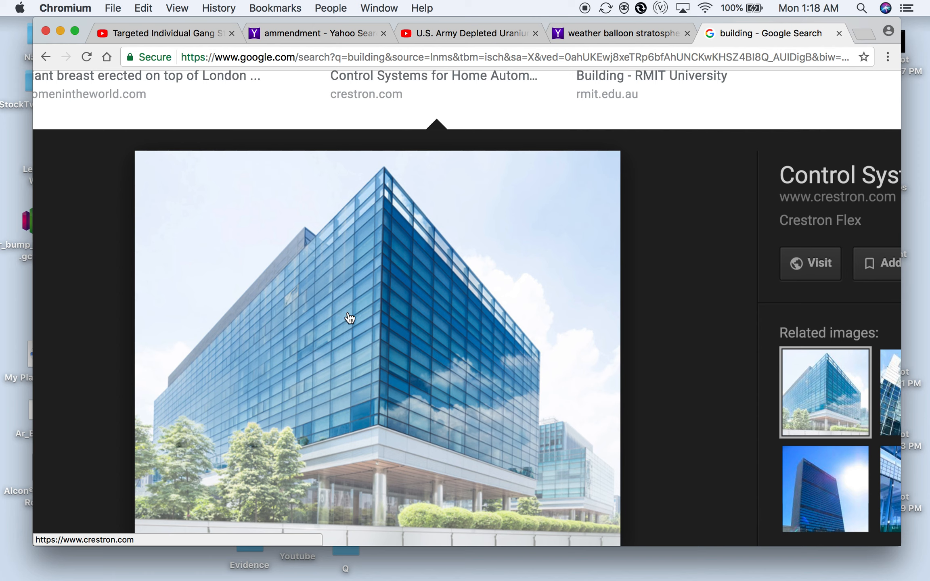
pyautogui.moveTo(348, 533)
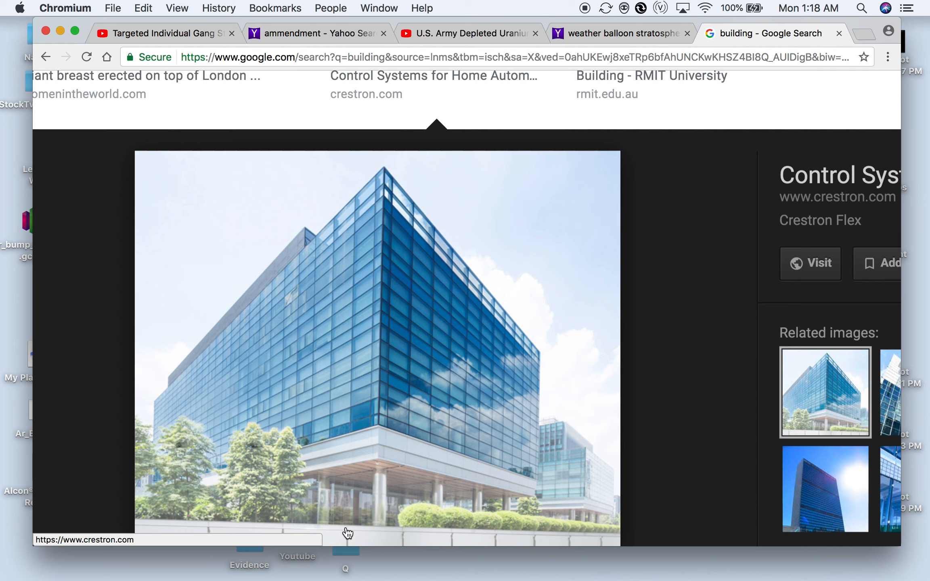
pyautogui.moveTo(355, 524)
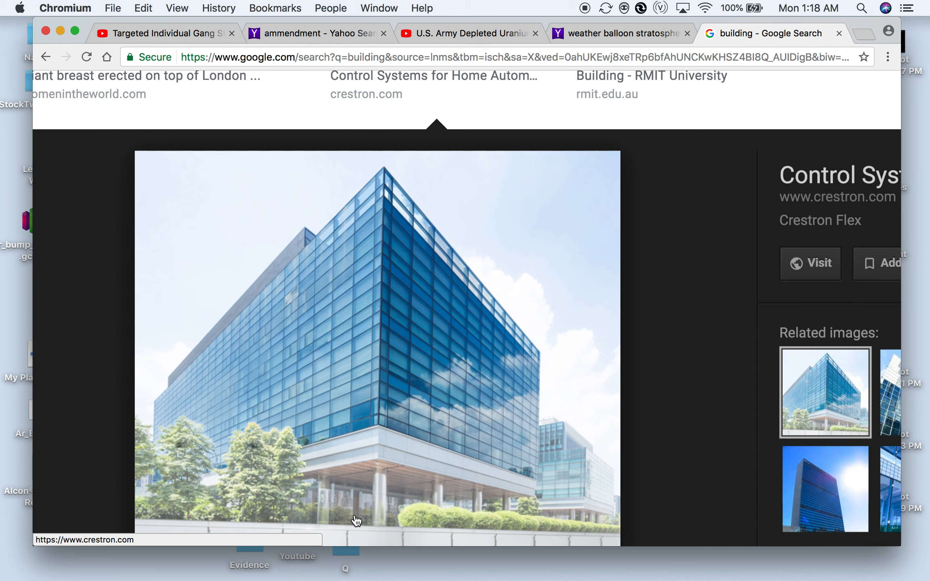
# Return from the glass office building preview to the Yahoo weather balloon image results.
pyautogui.click(620, 33)
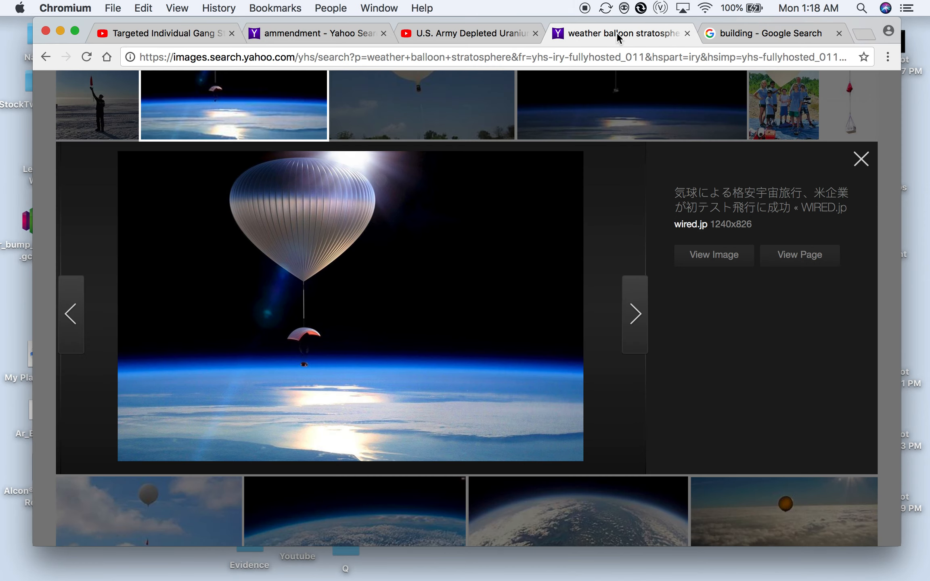